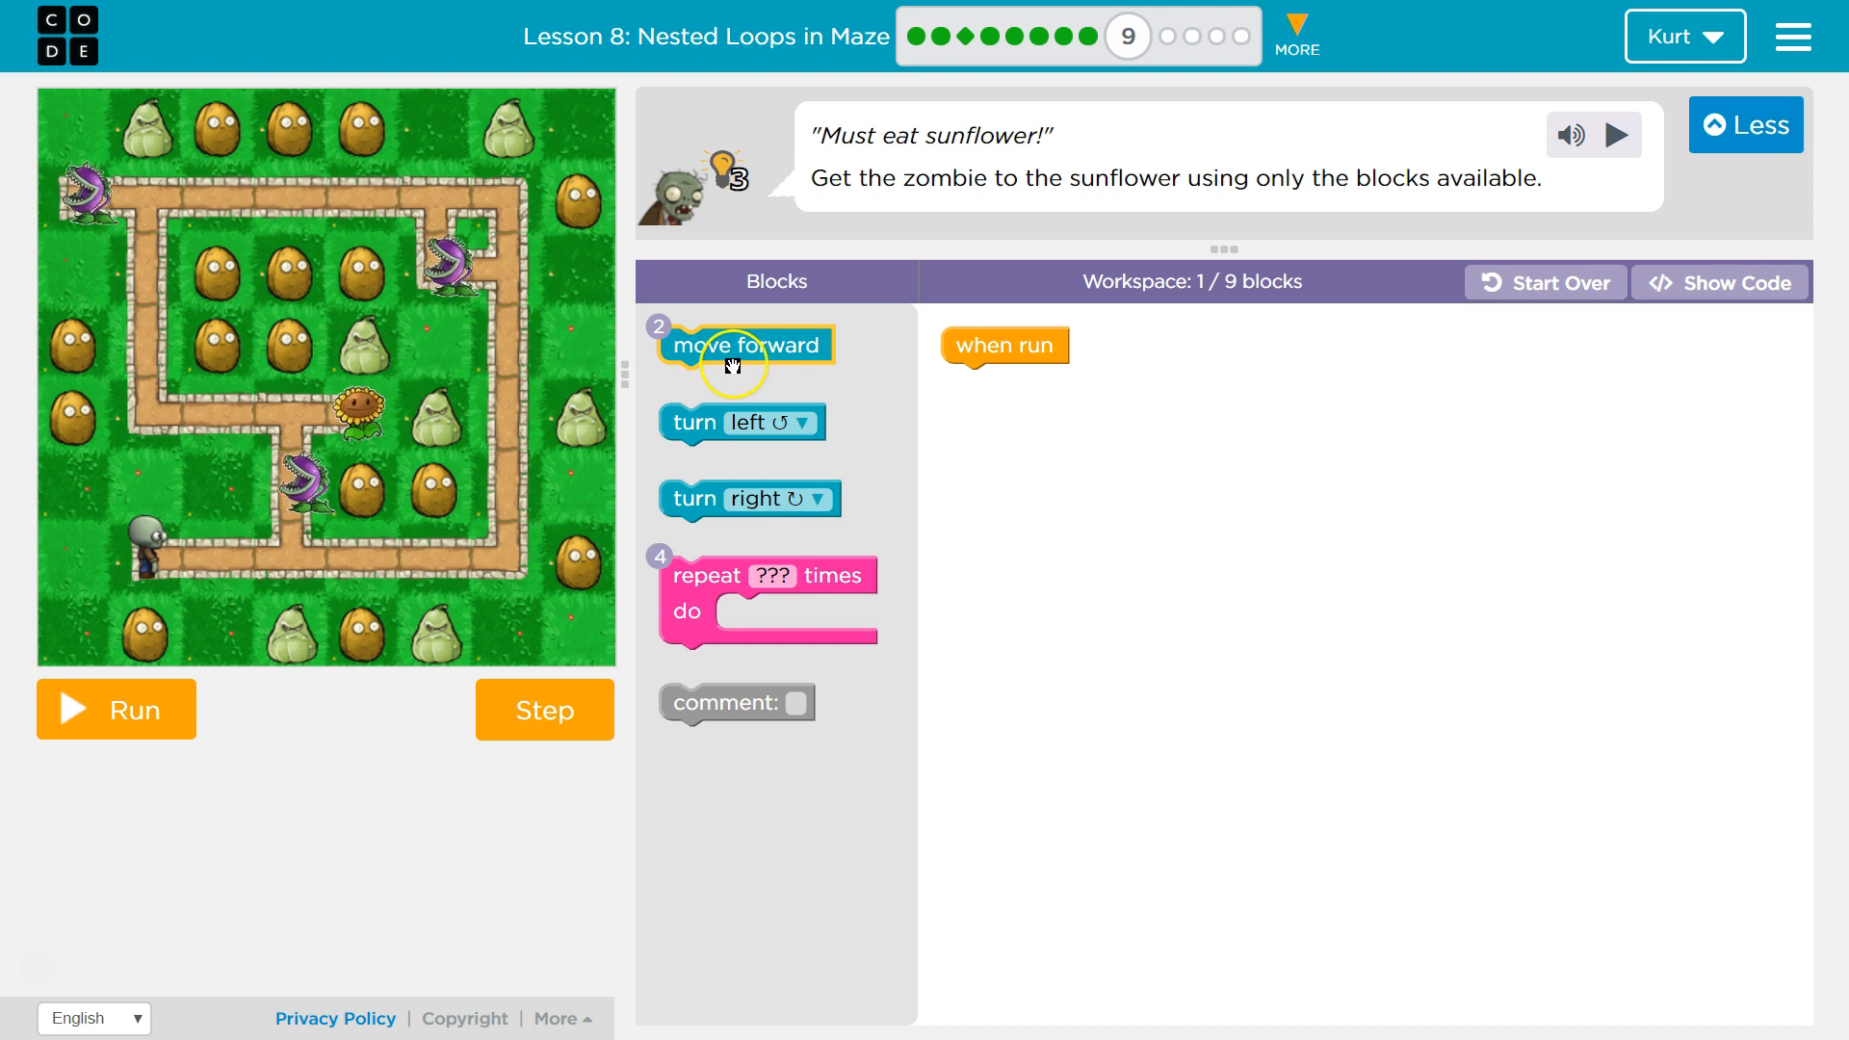
mouse_move(735, 641)
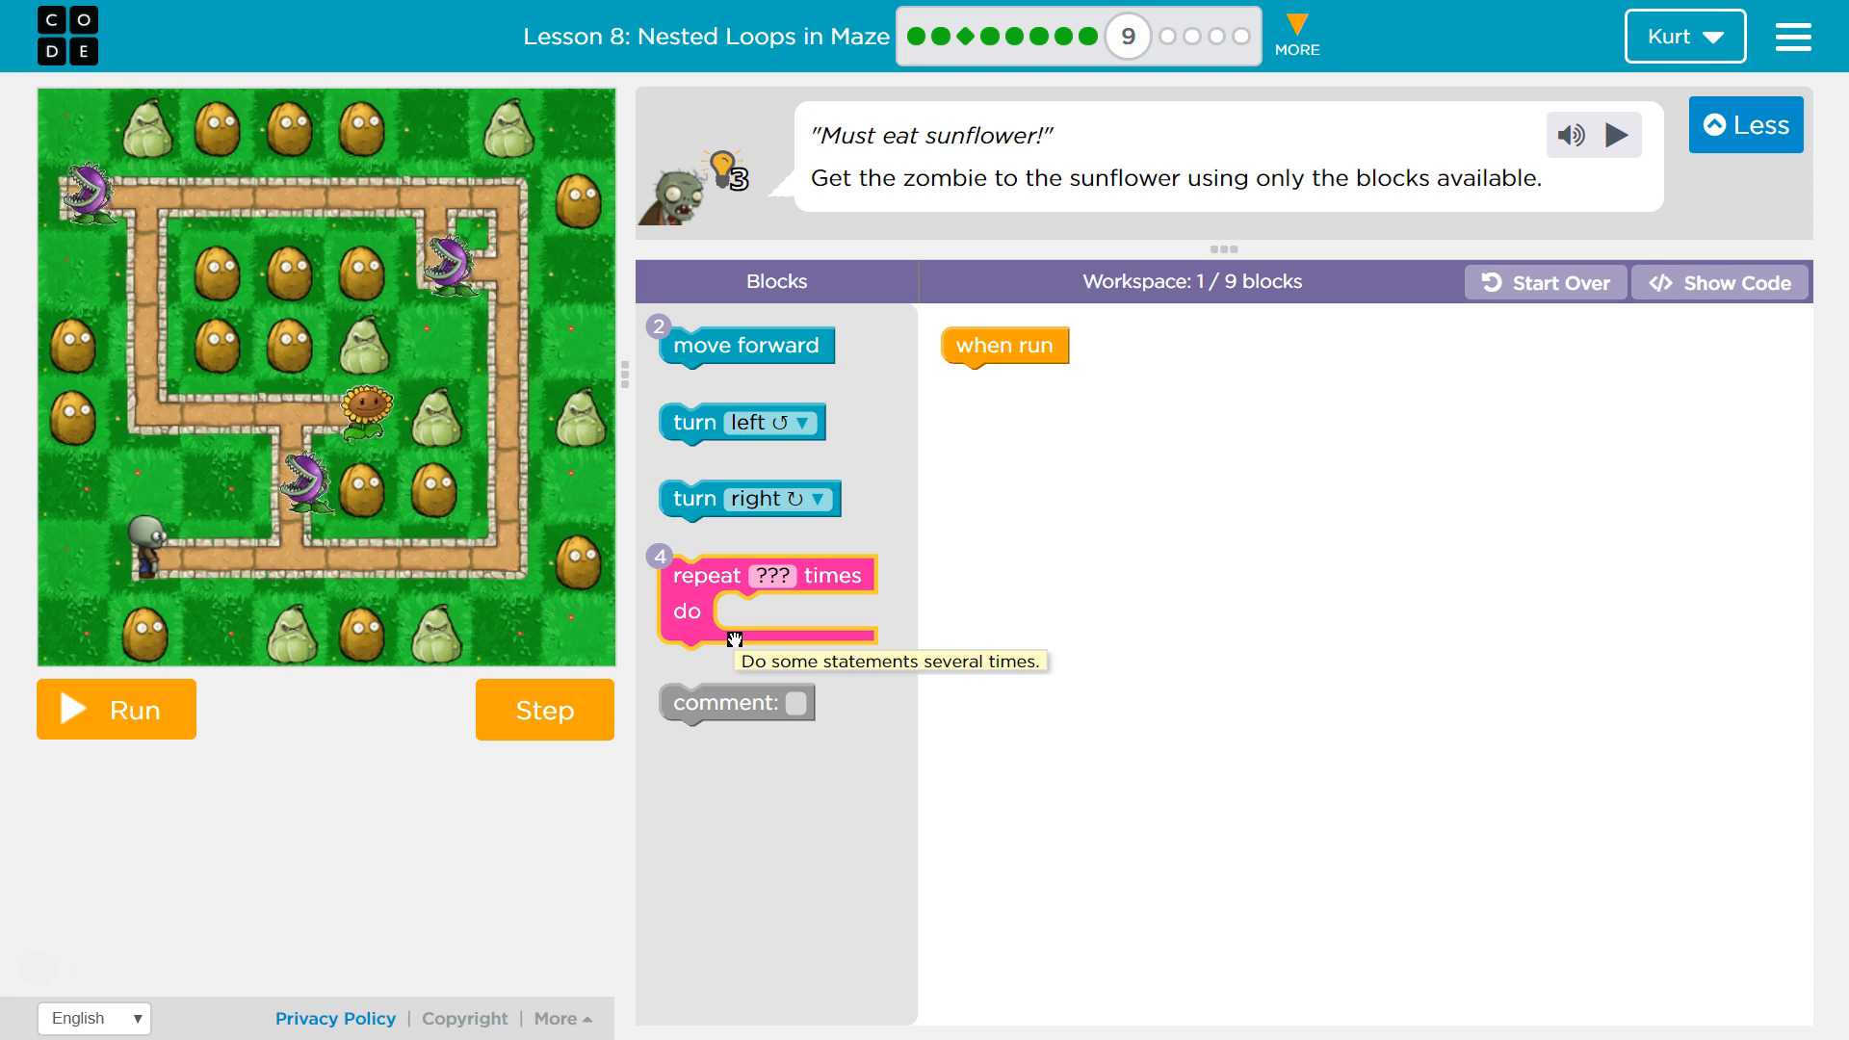
mouse_move(774, 346)
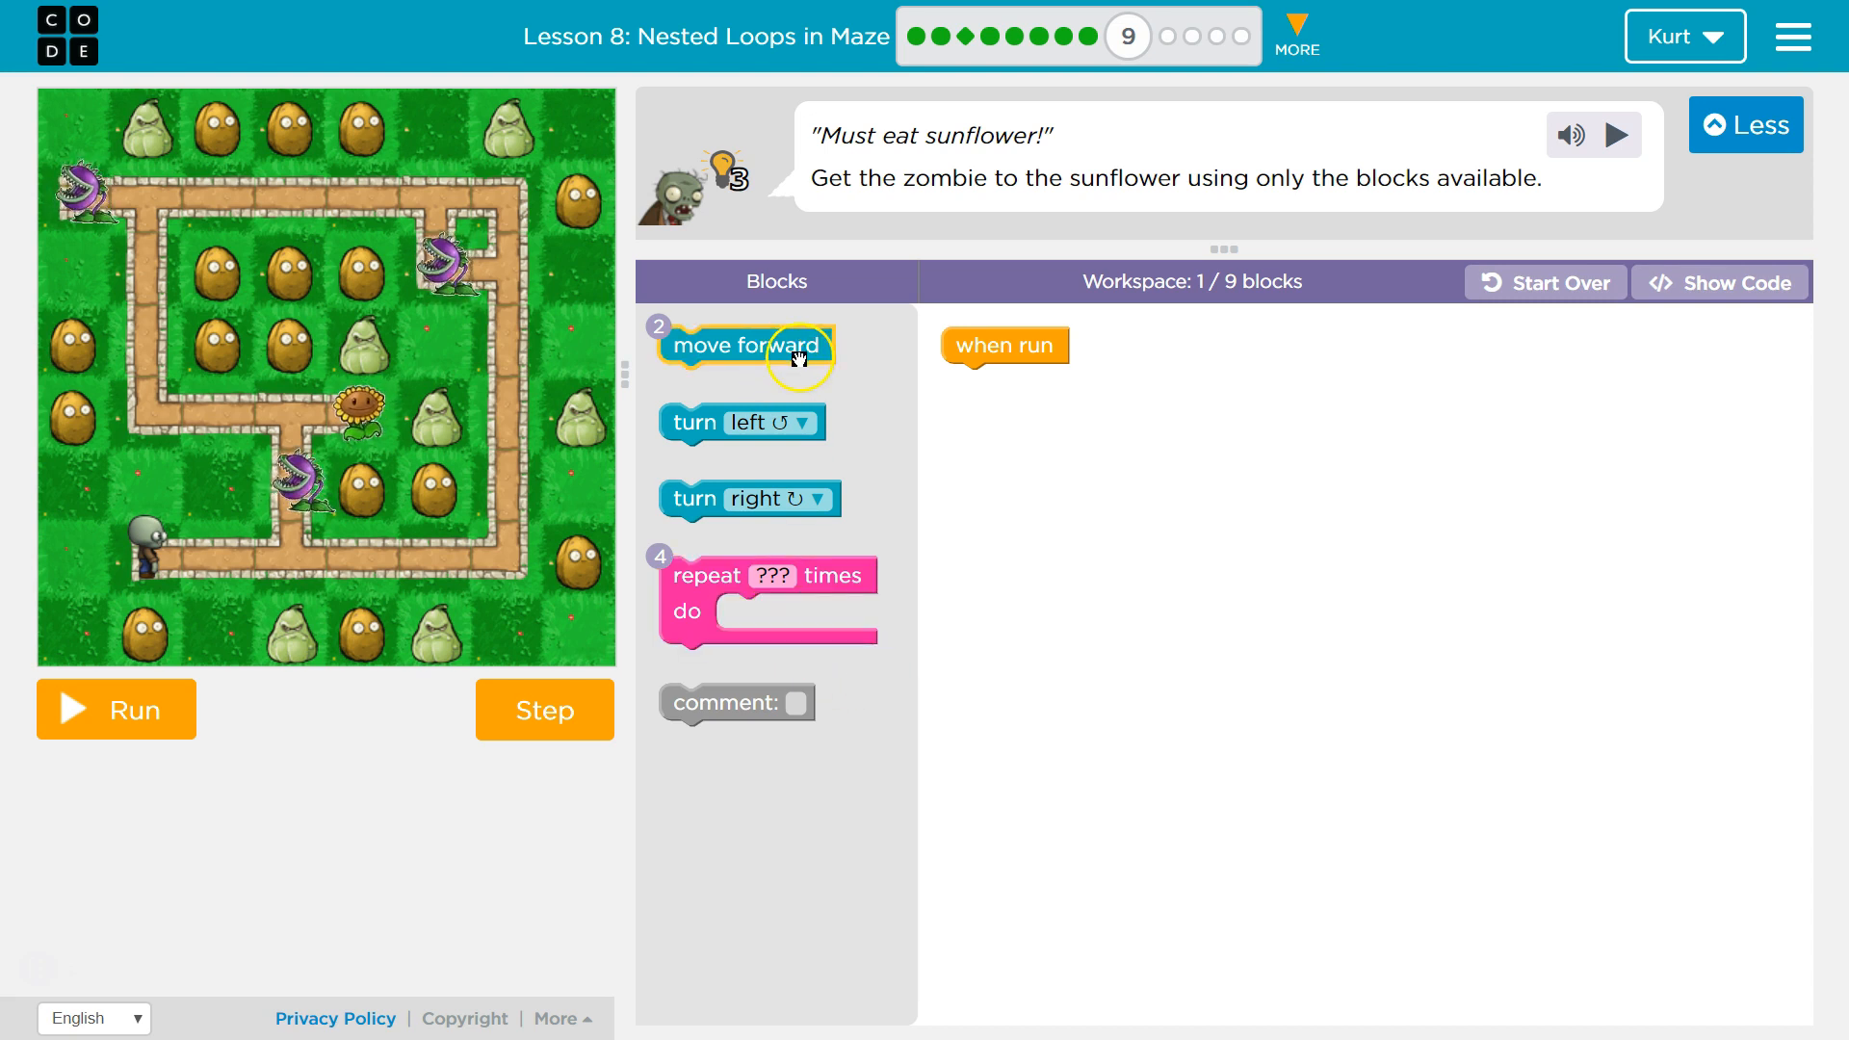
mouse_move(747, 626)
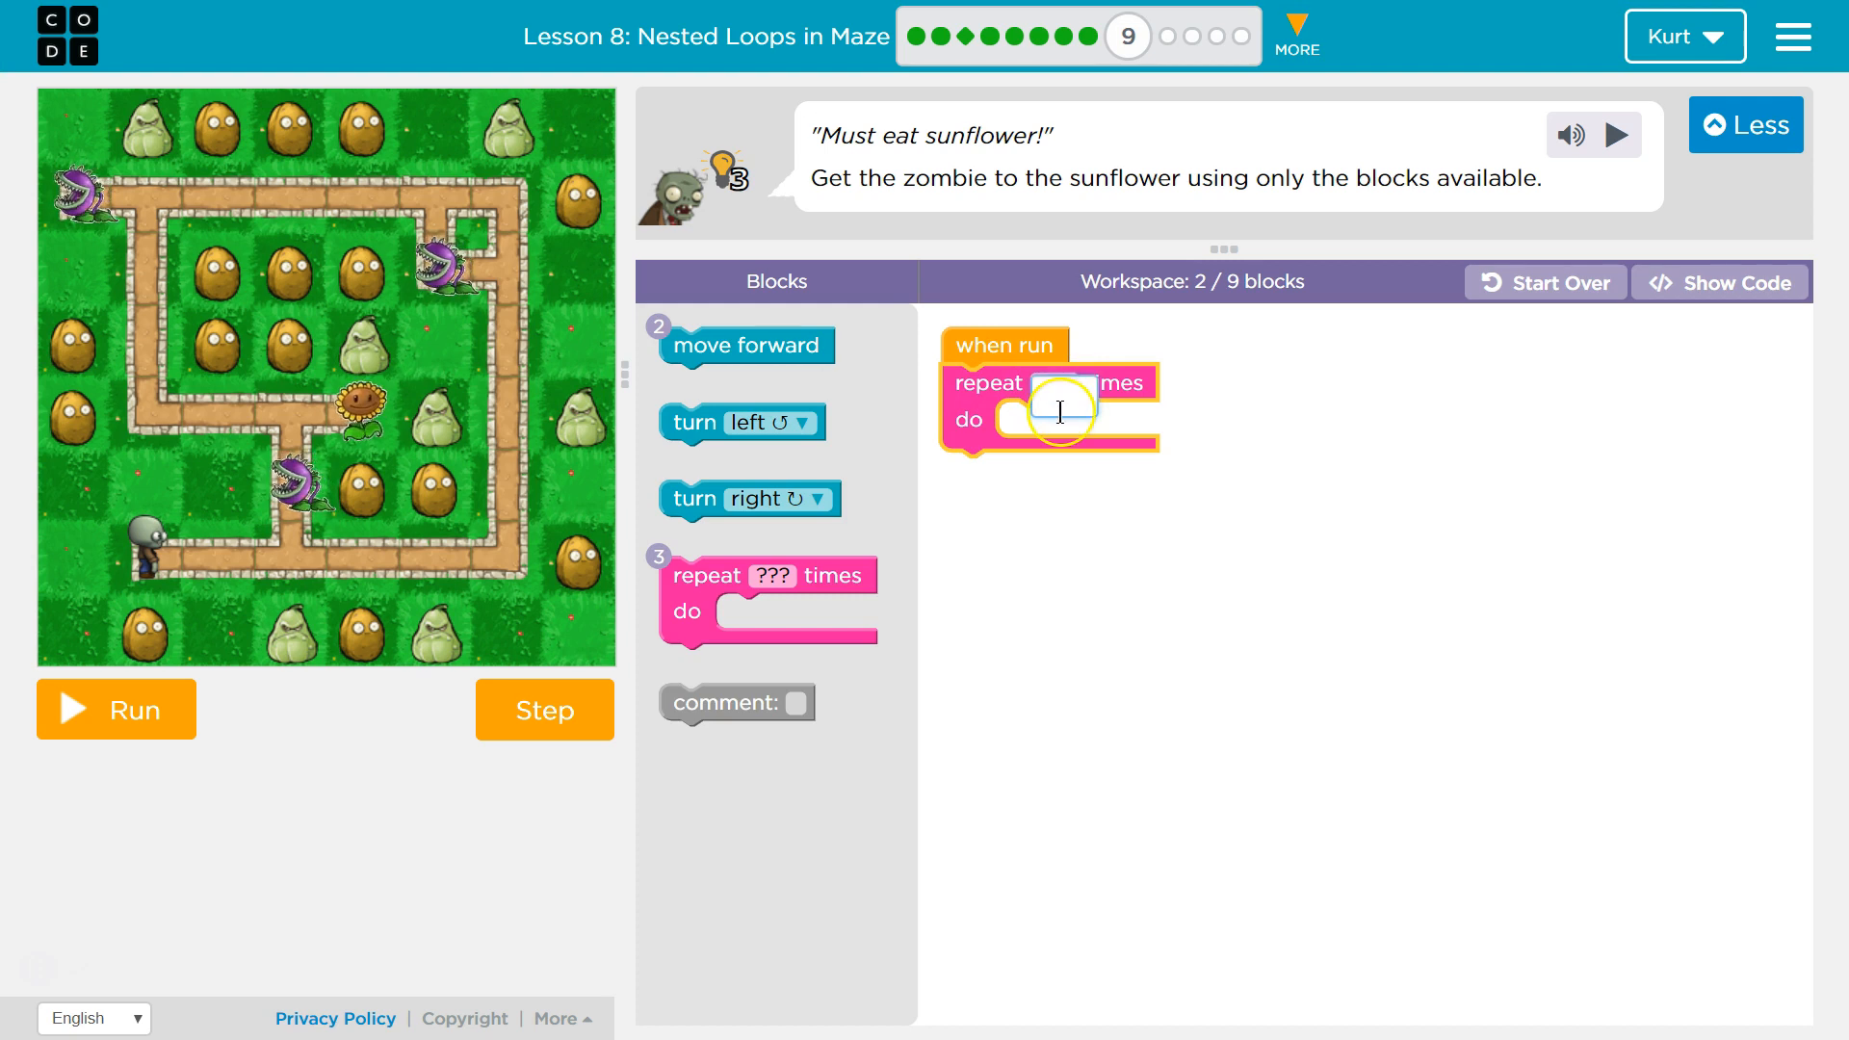
Step: Set the repeat loop to 5 and add a turn left block inside it
text(5)
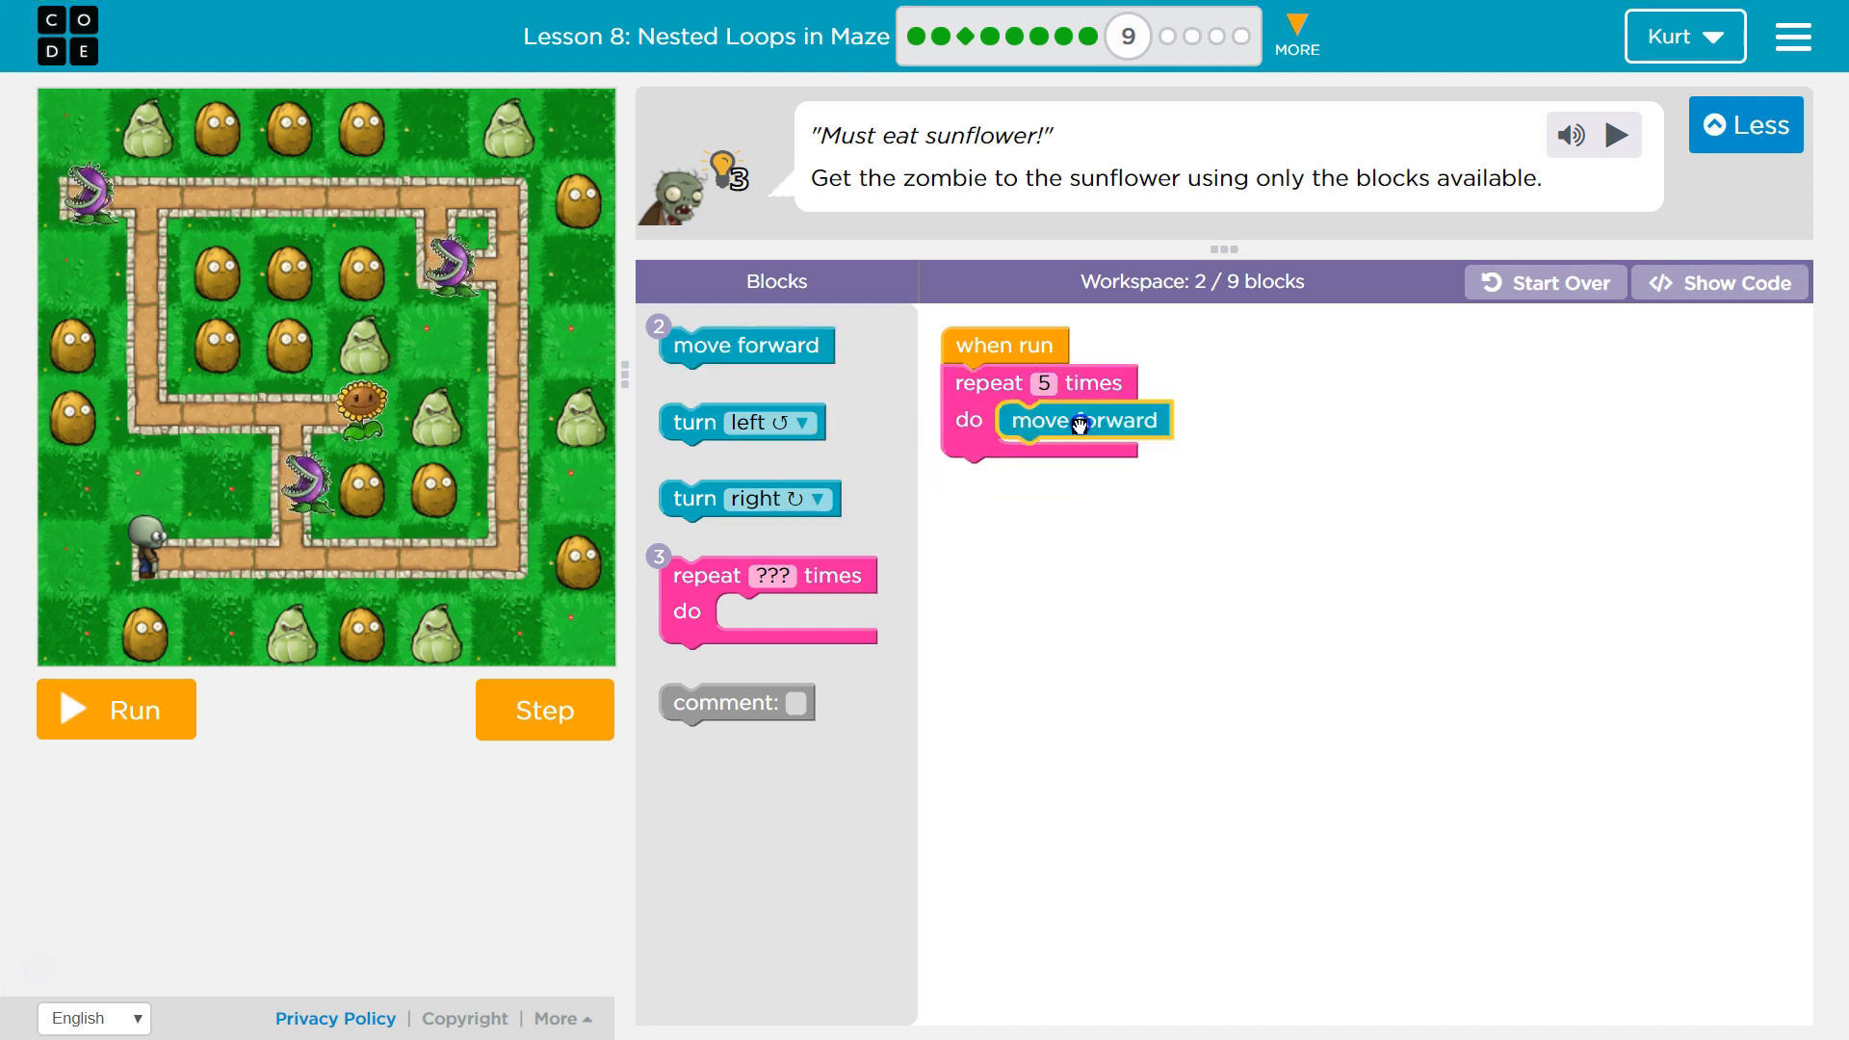
click(116, 709)
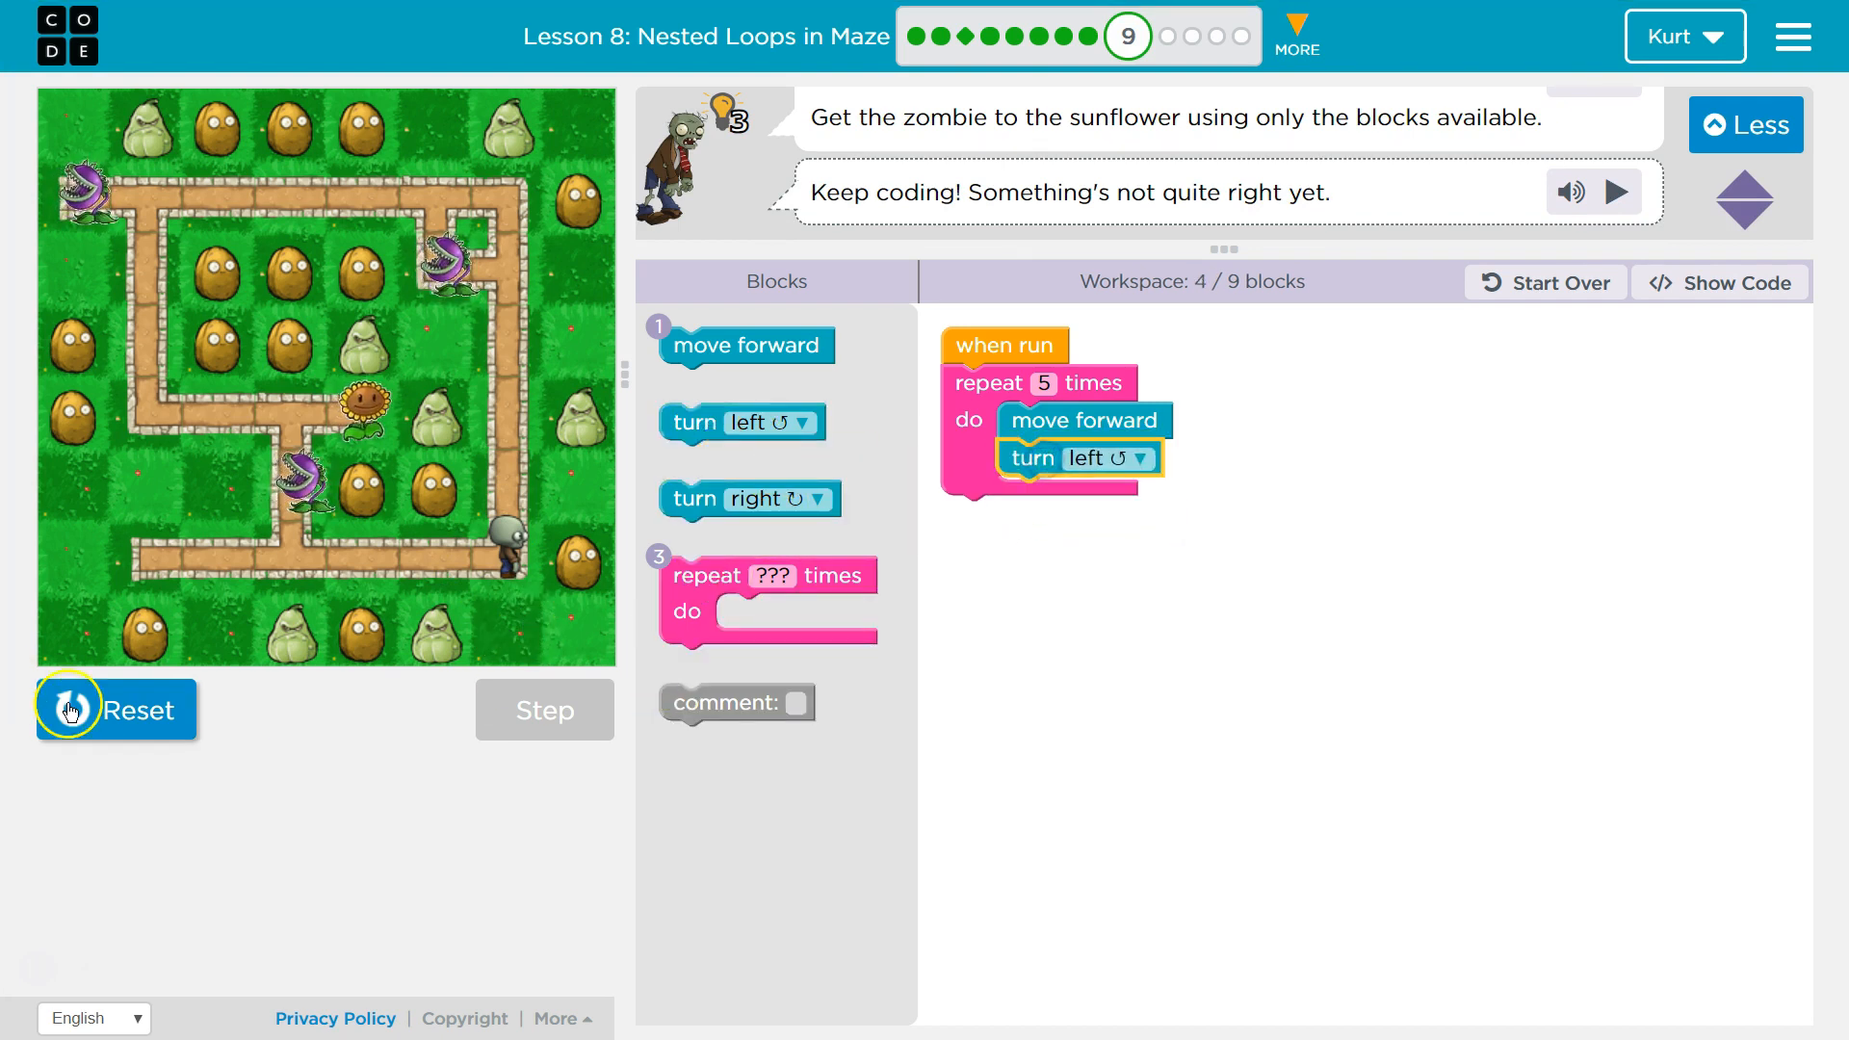
Step: Reset the zombie to its starting position in the maze
click(115, 708)
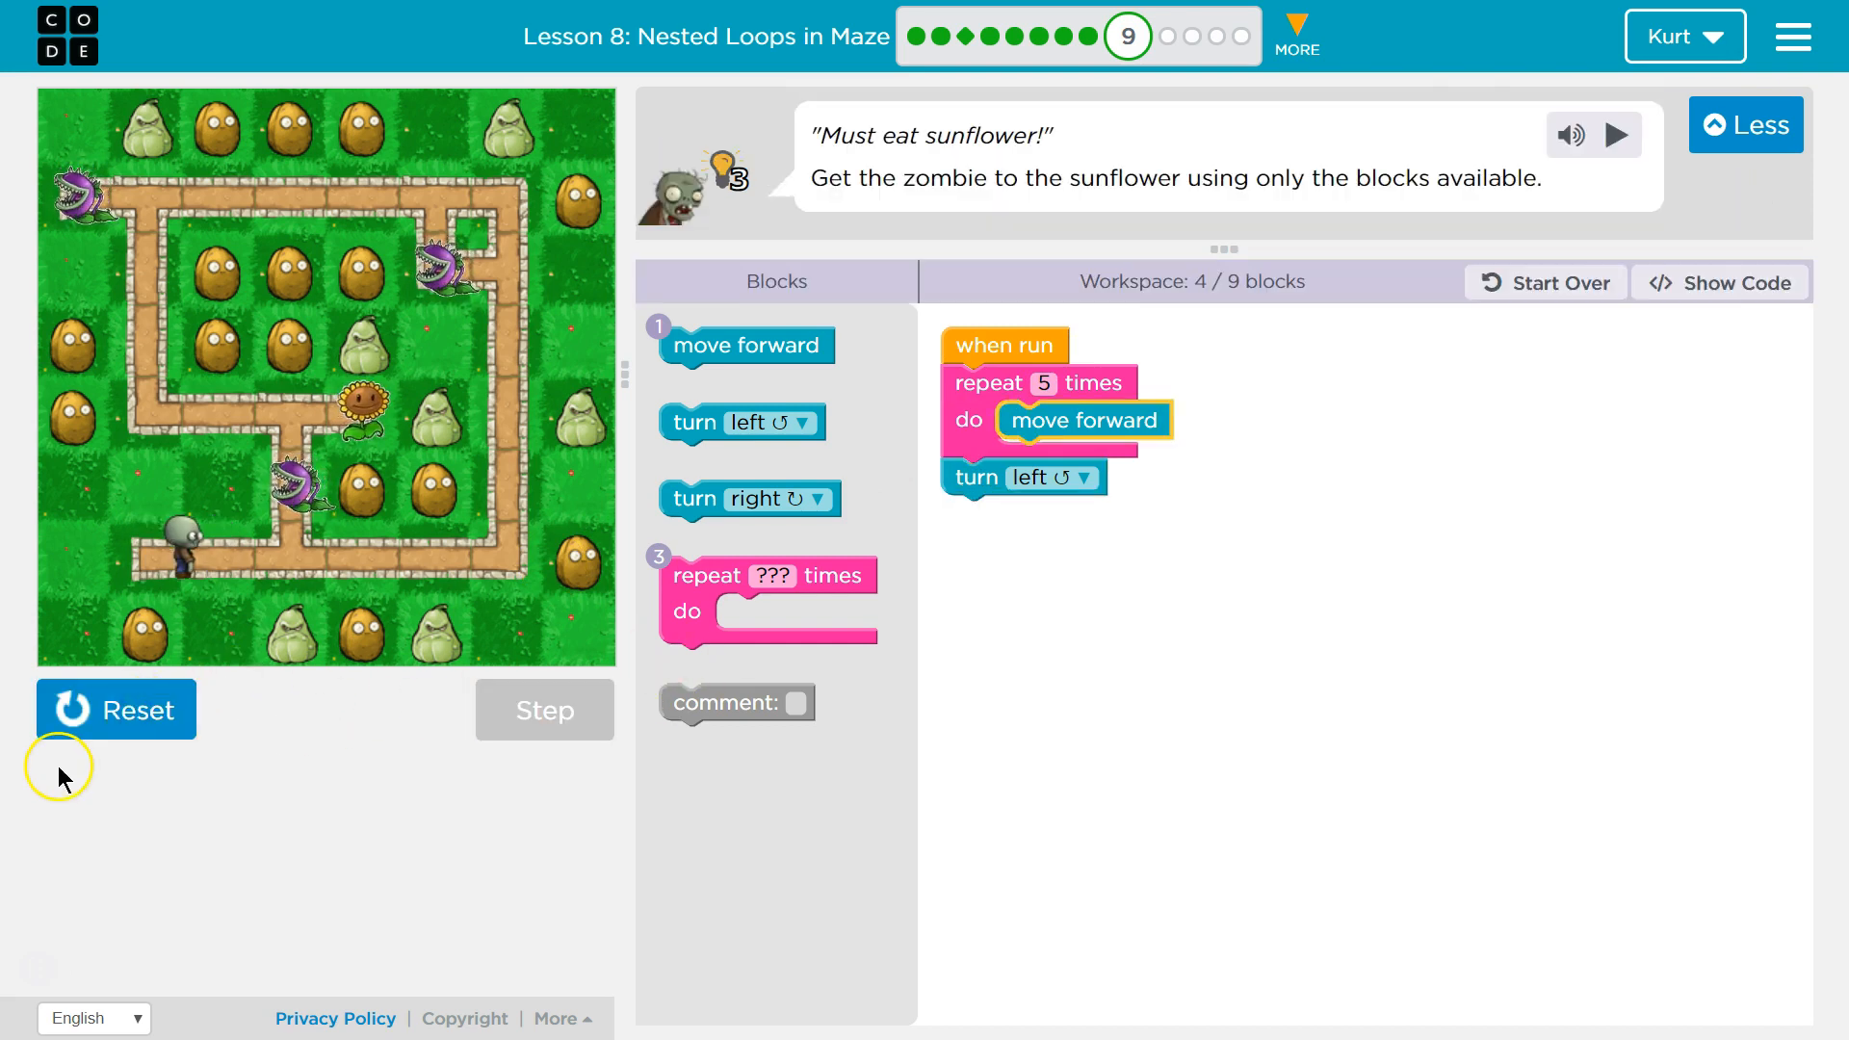
Step: Reset the zombie to its start before wrapping the loop in repeat 3
click(543, 709)
text(3)
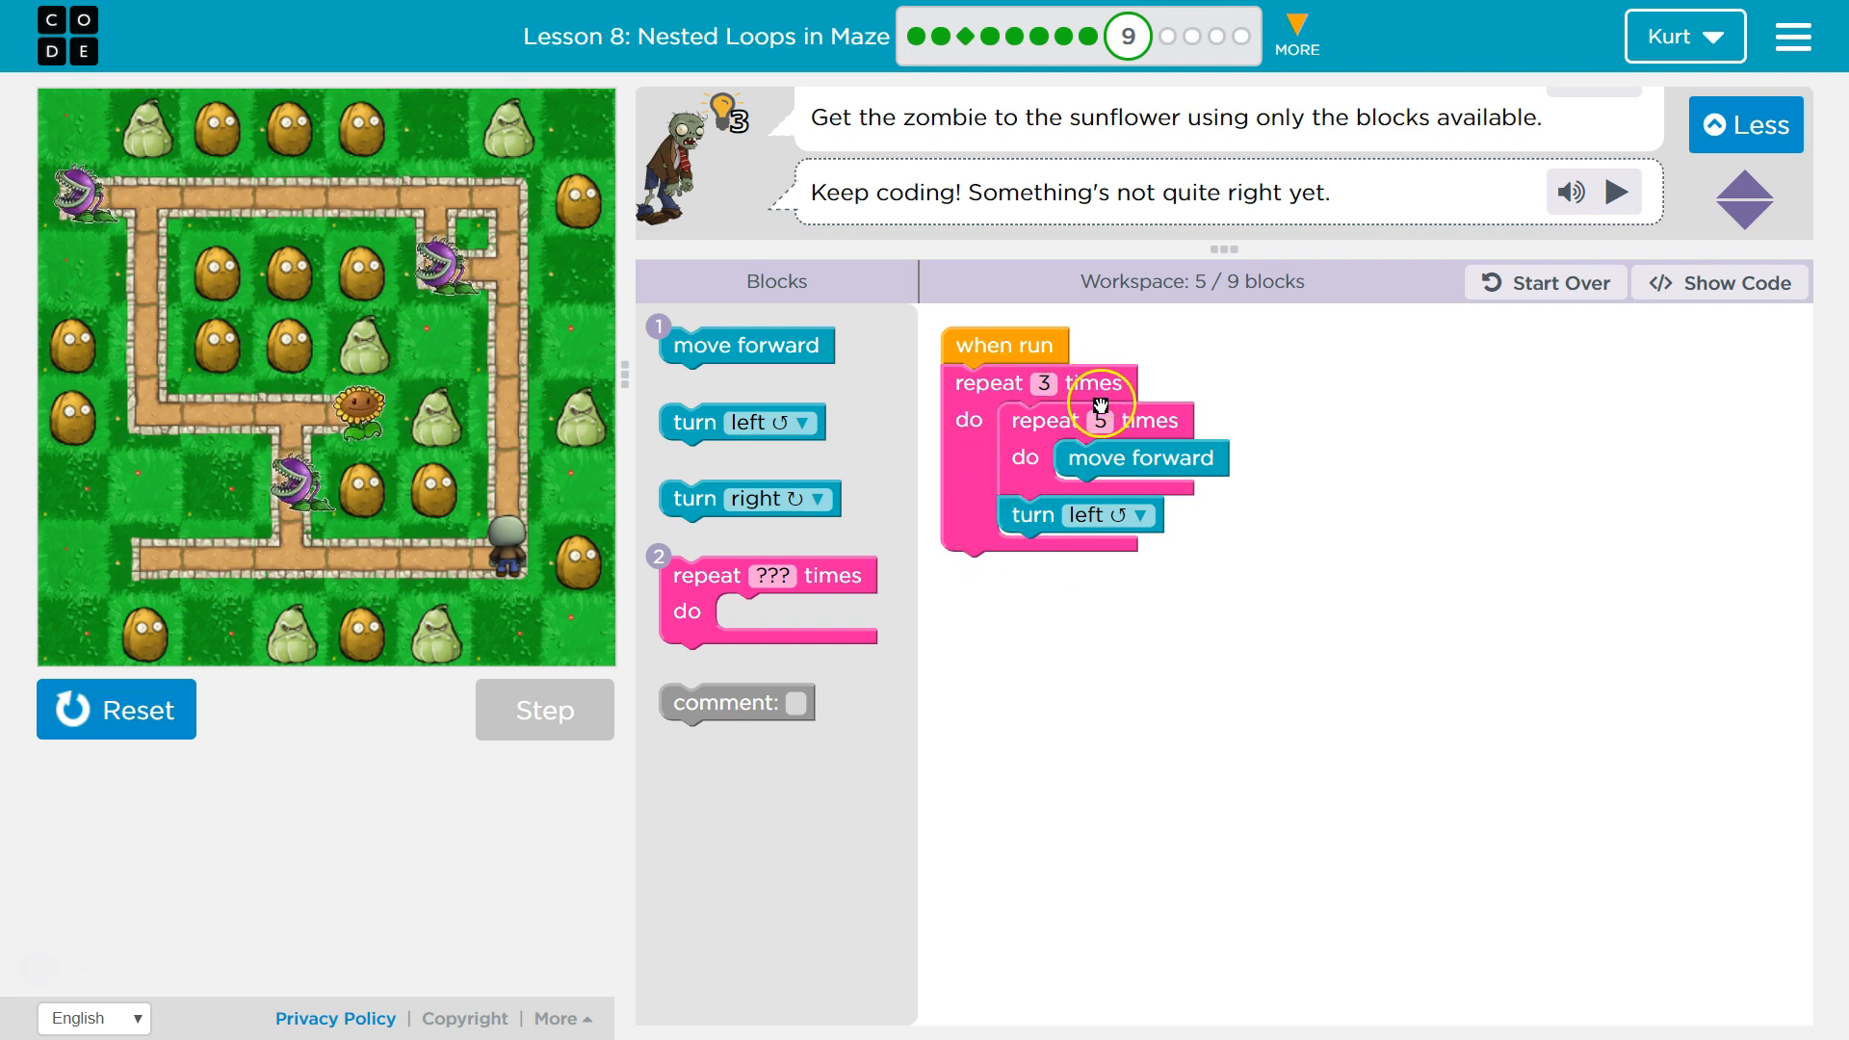
mouse_move(749, 498)
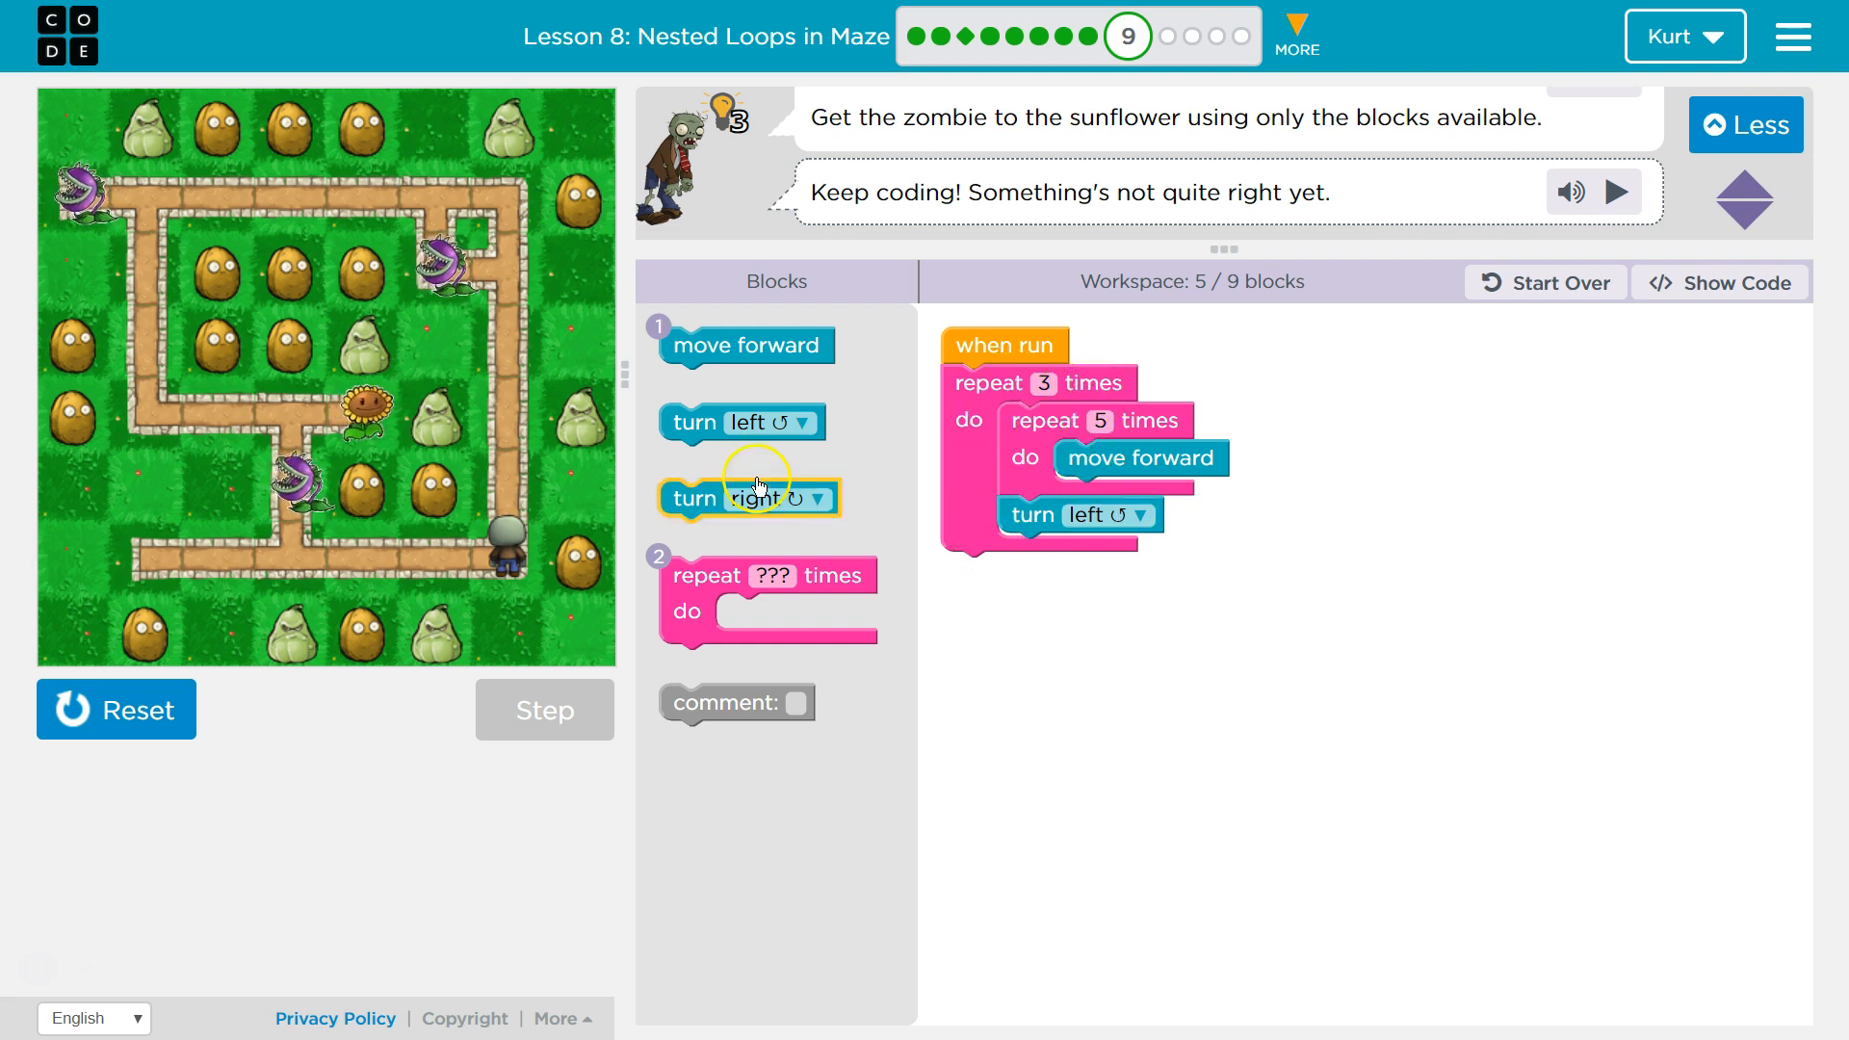
Step: Reset, rerun the nested-loop program, and reset again after watching the zombie's path
click(116, 709)
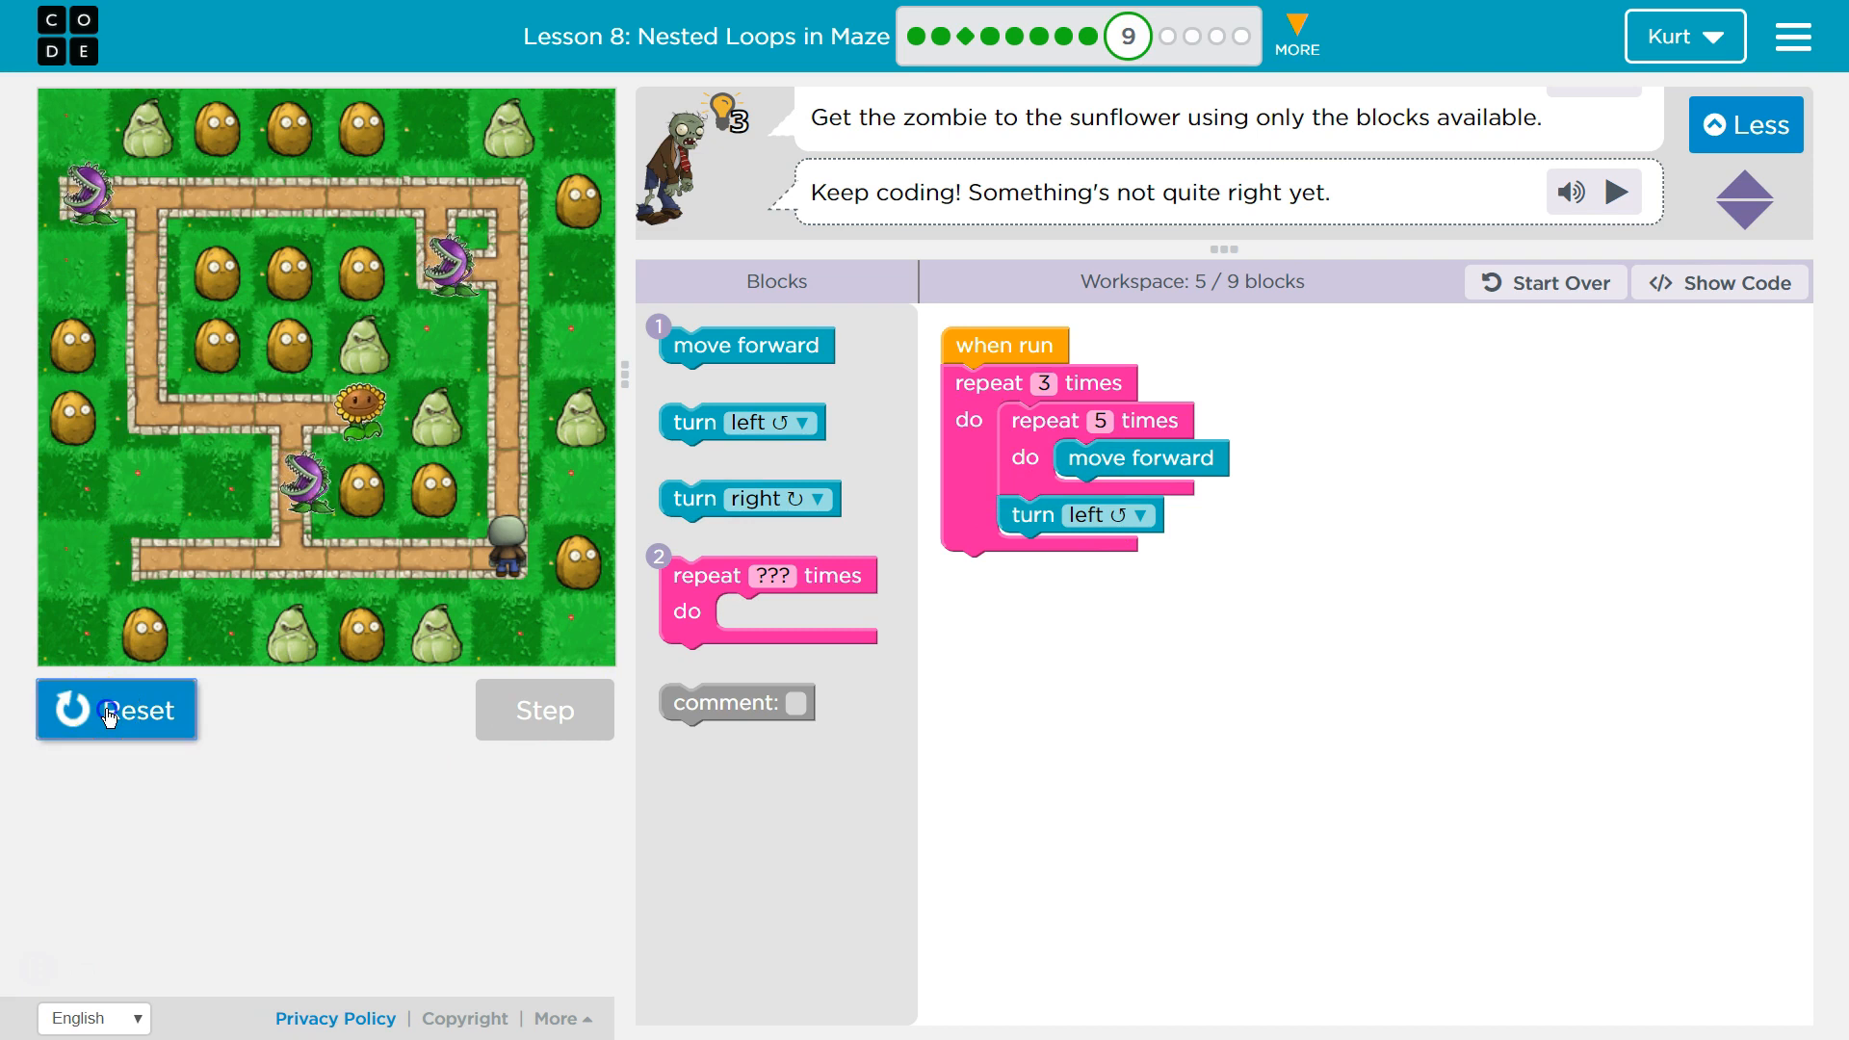
click(115, 708)
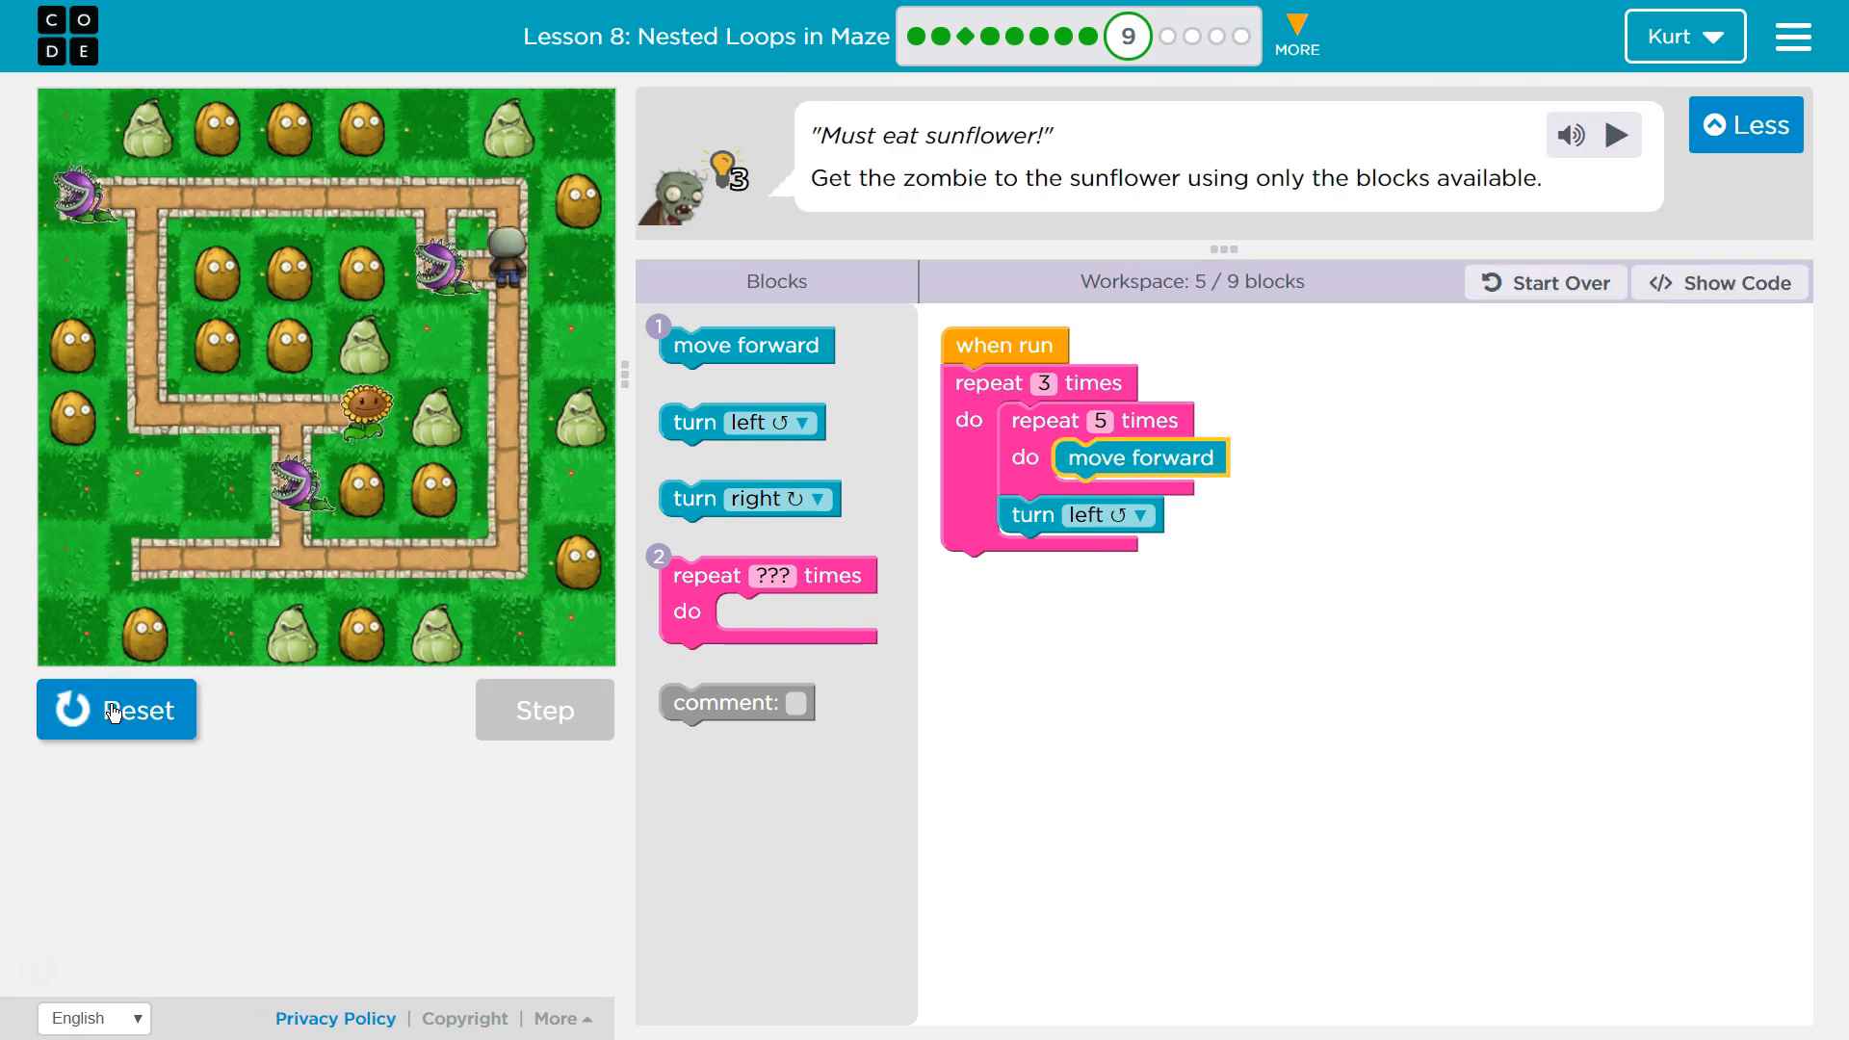
click(115, 710)
text(3)
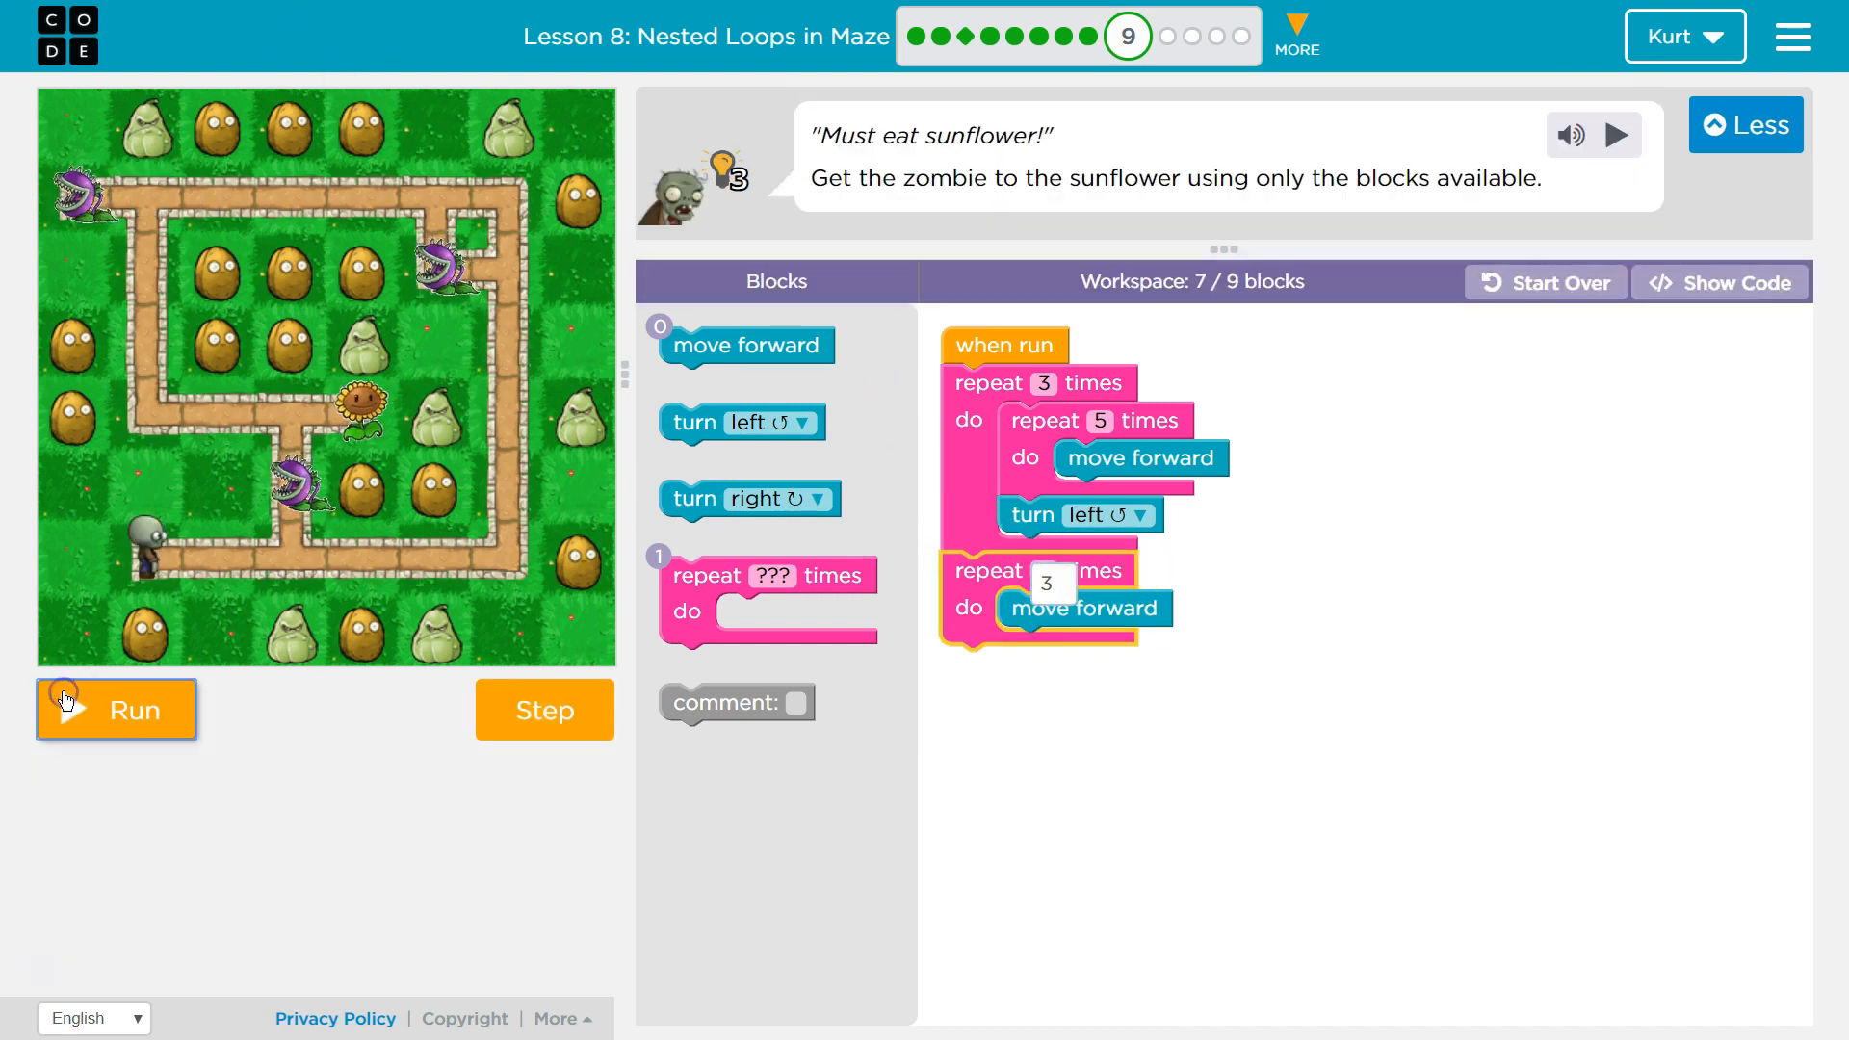
Step: Run the program with the added repeat-3 move forward loop, then reset
click(116, 709)
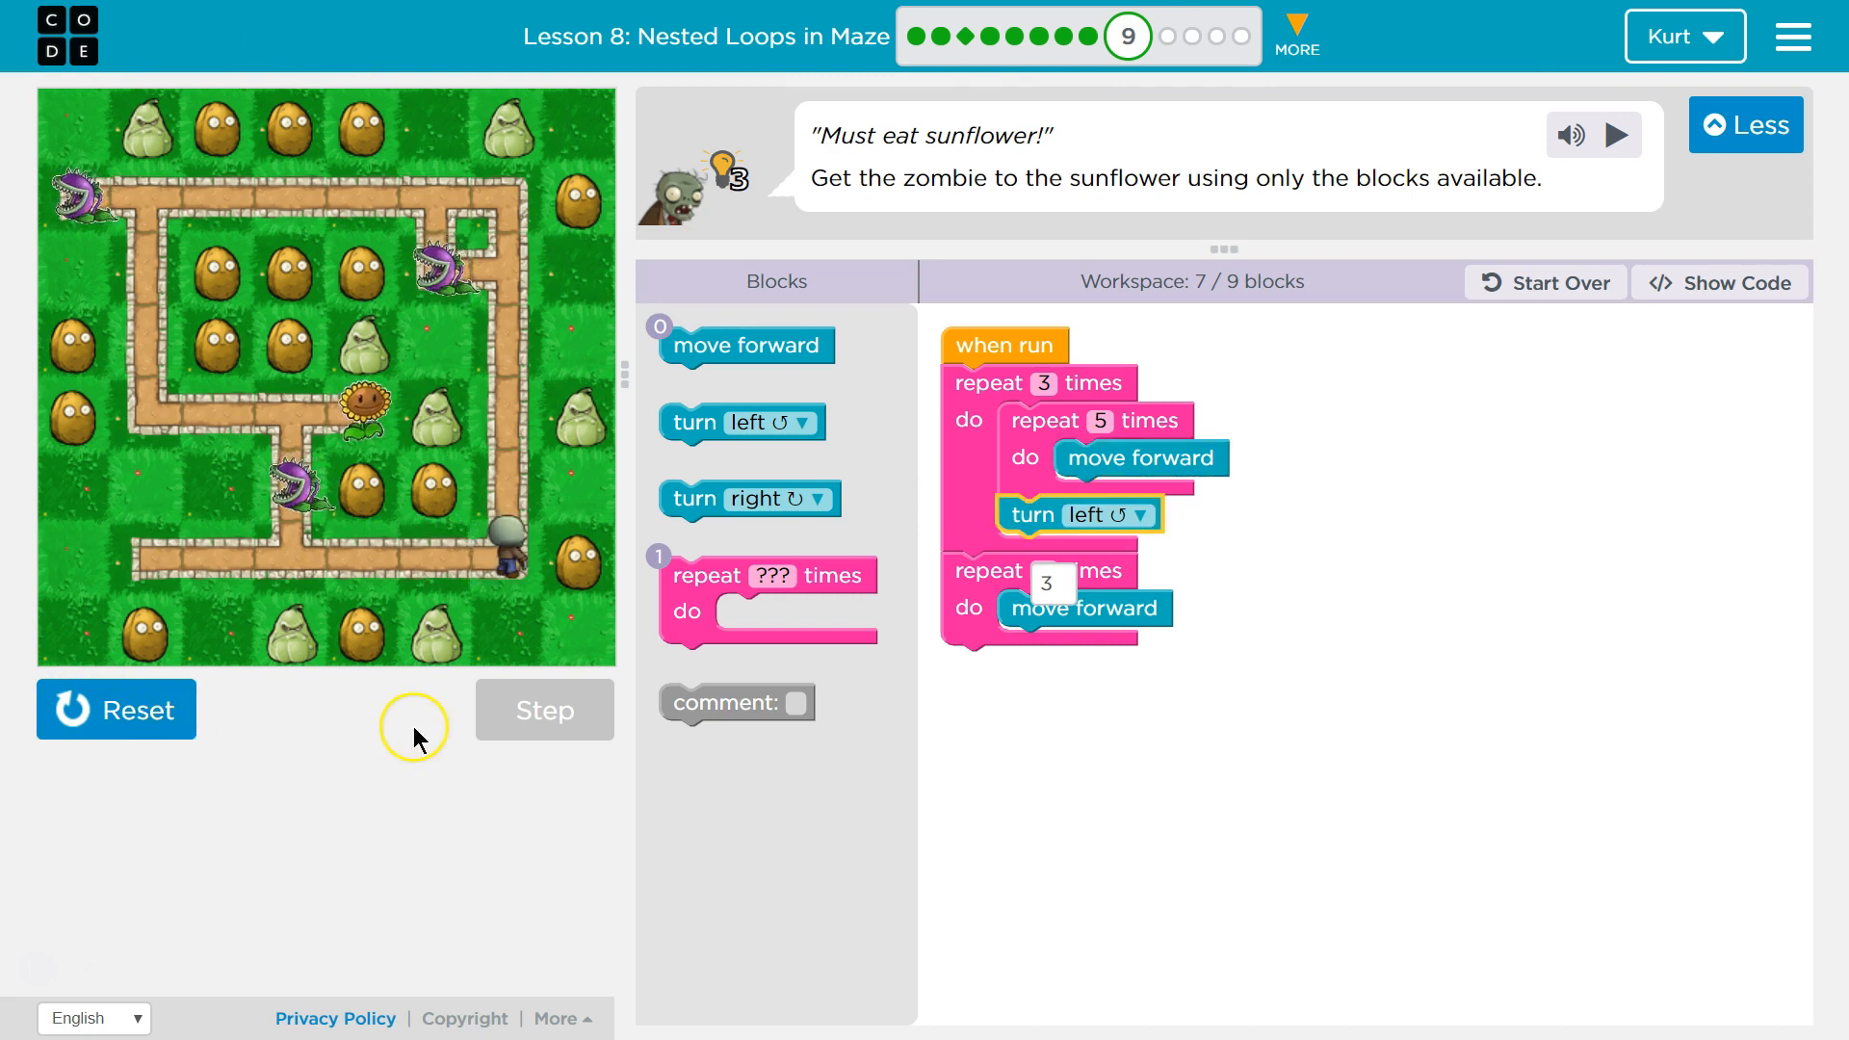
click(543, 709)
text(2)
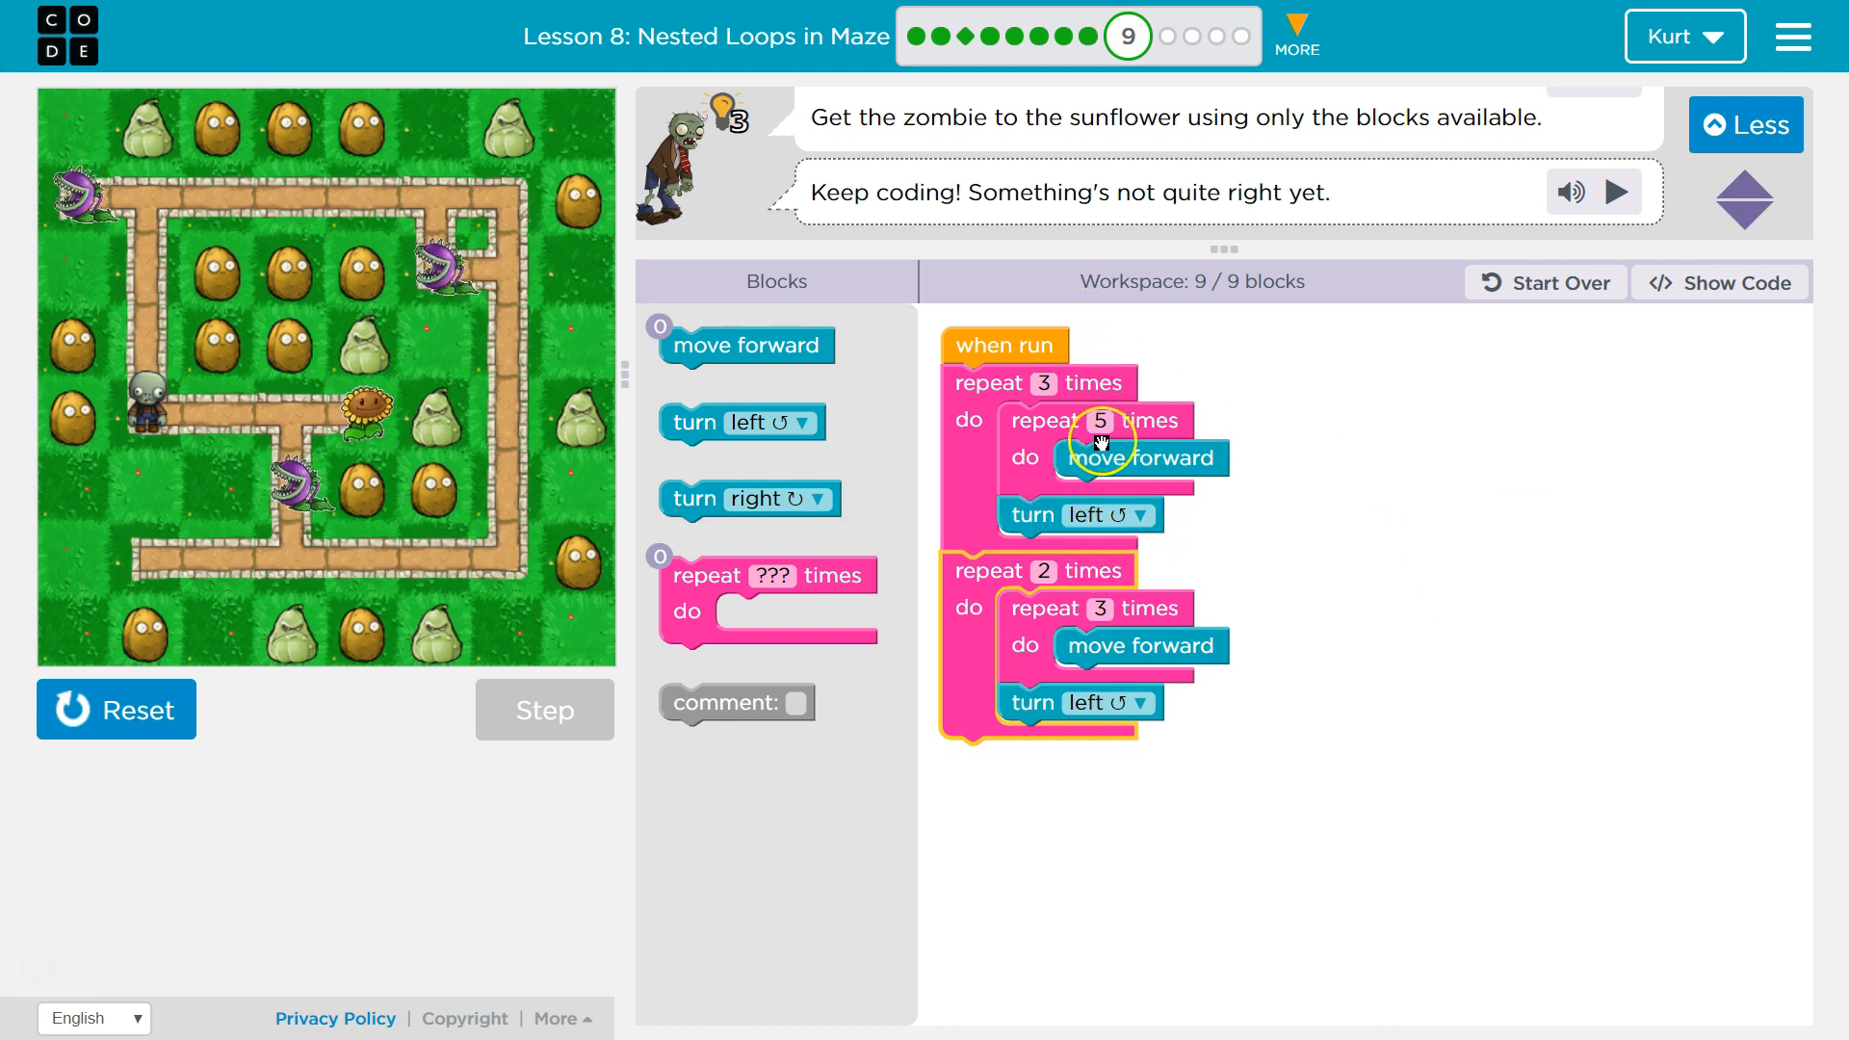
mouse_move(908, 416)
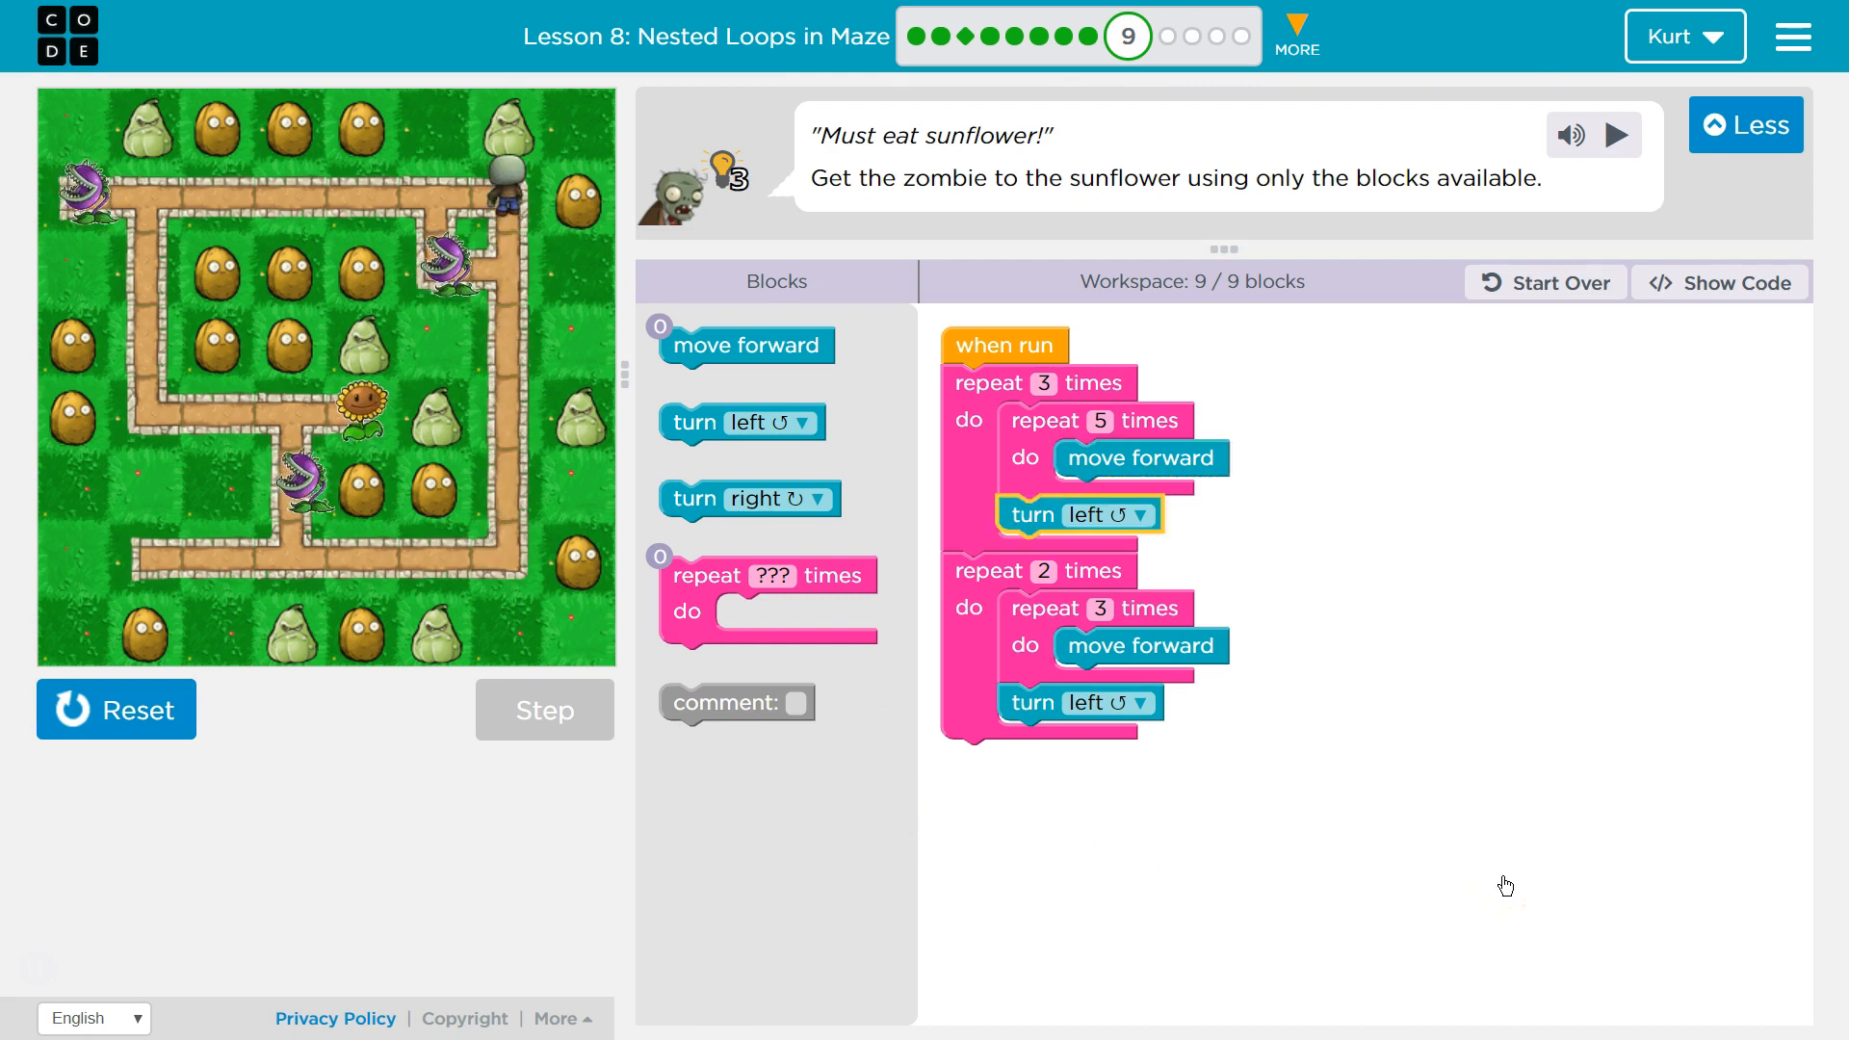
Step: Run the nine-block program with repeat 2 wrapping repeat-3 forward and turn left
click(543, 709)
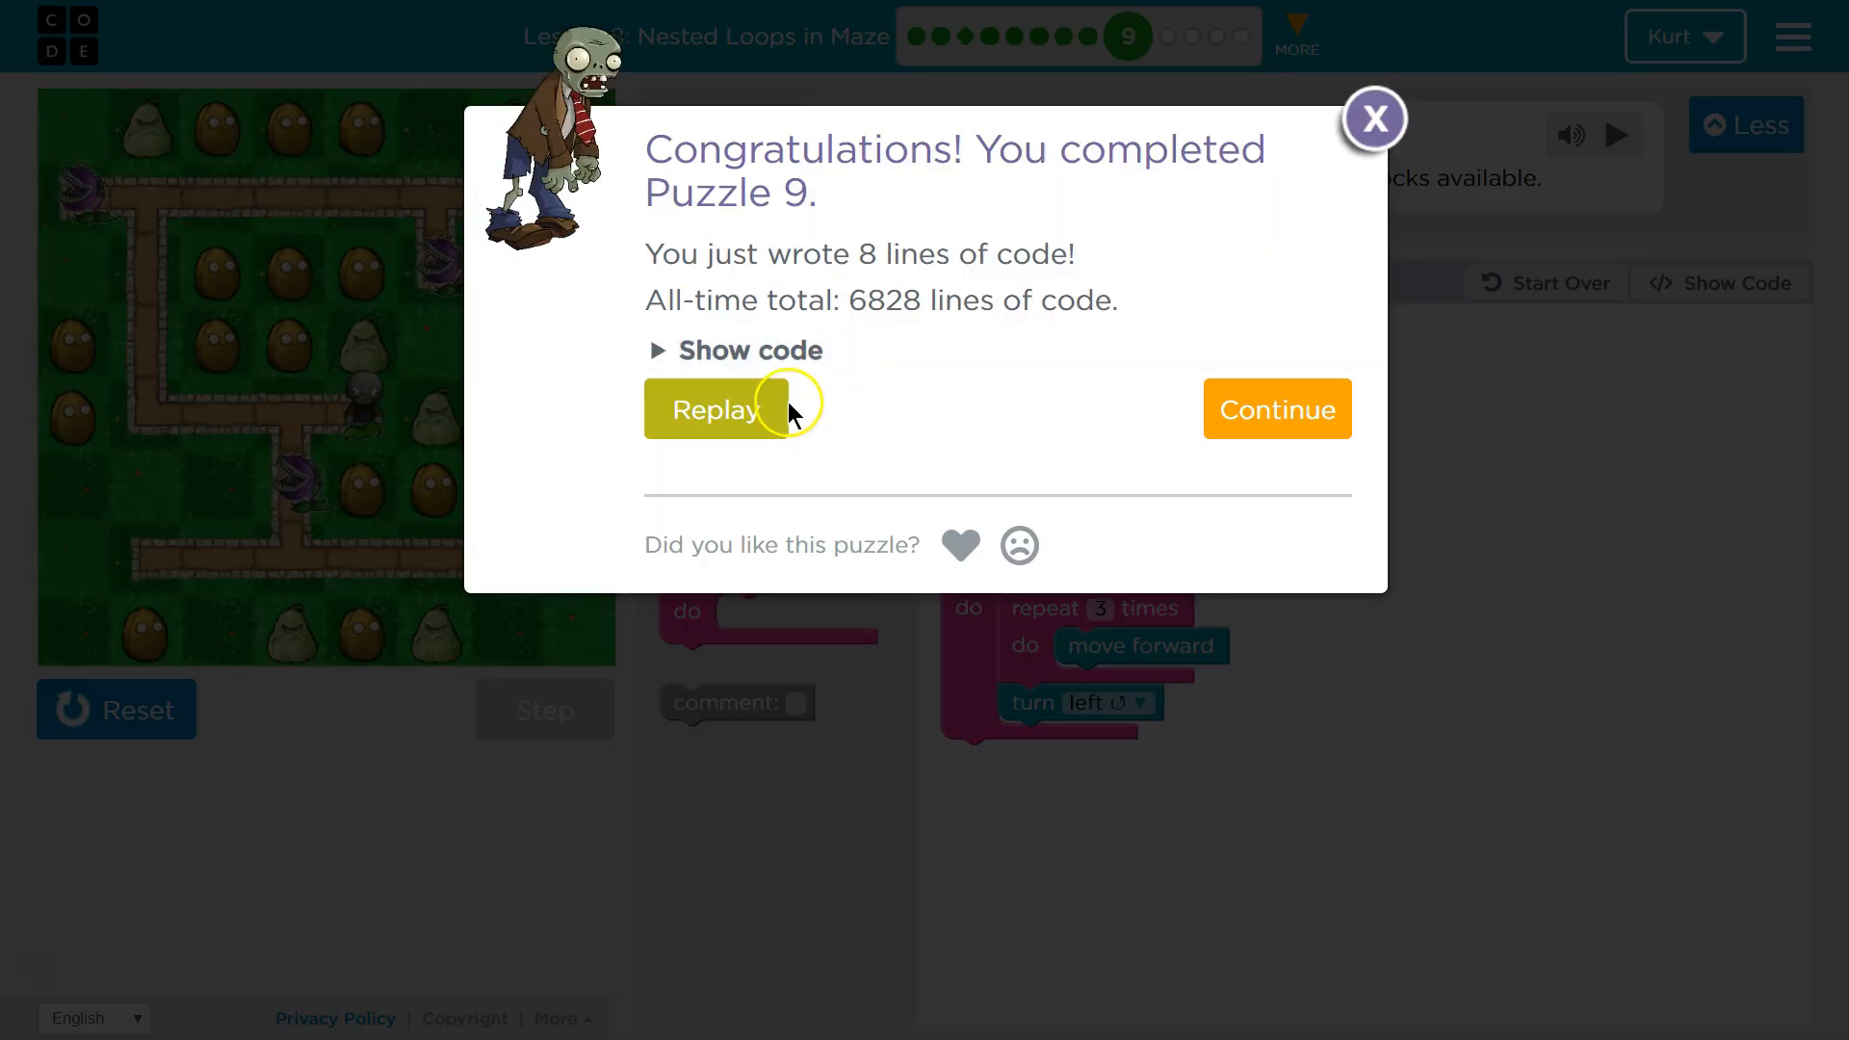
Step: Dismiss the Puzzle 9 congratulations dialog with Replay
click(1372, 120)
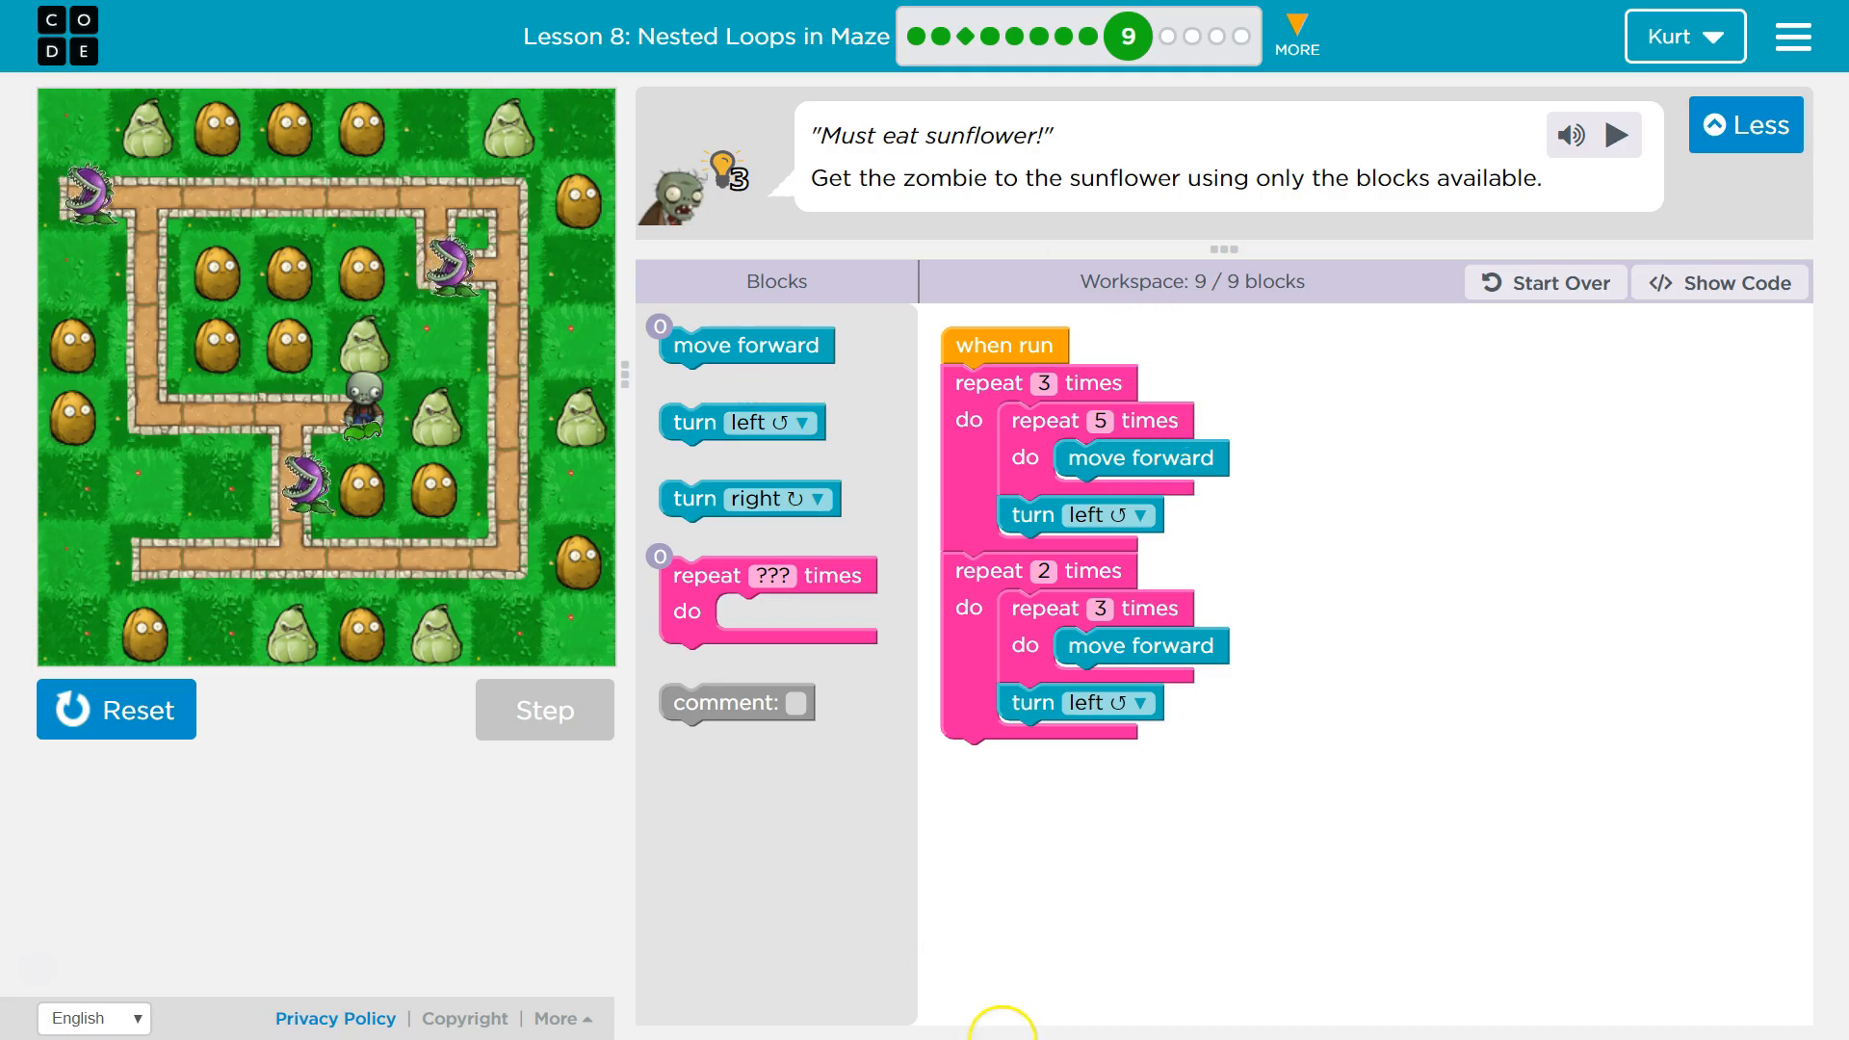